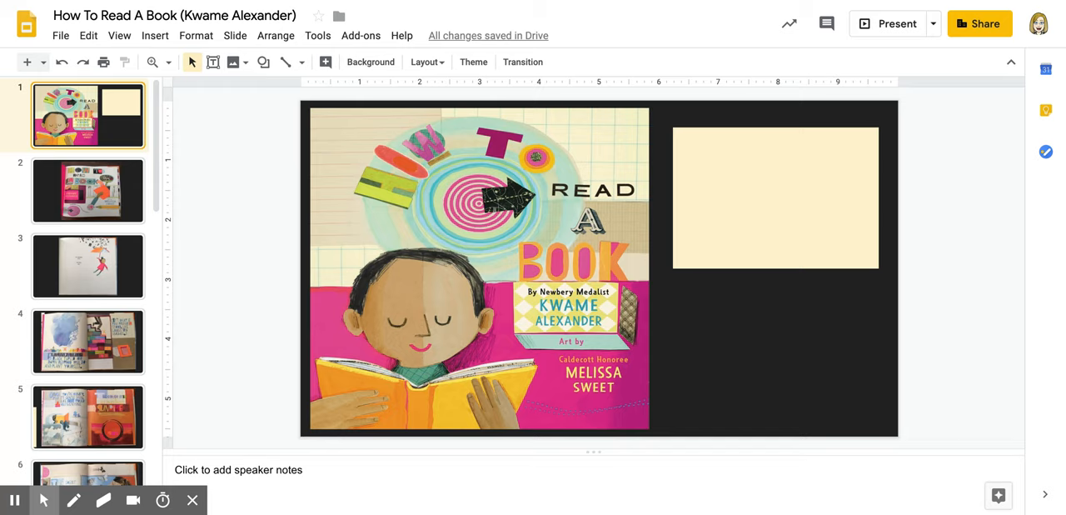
# - Type 'Bright Colors!', 'Author?' and 'Encouraging people to read?' into the cover's cream note at size 24
pyautogui.doubleClick(774, 198)
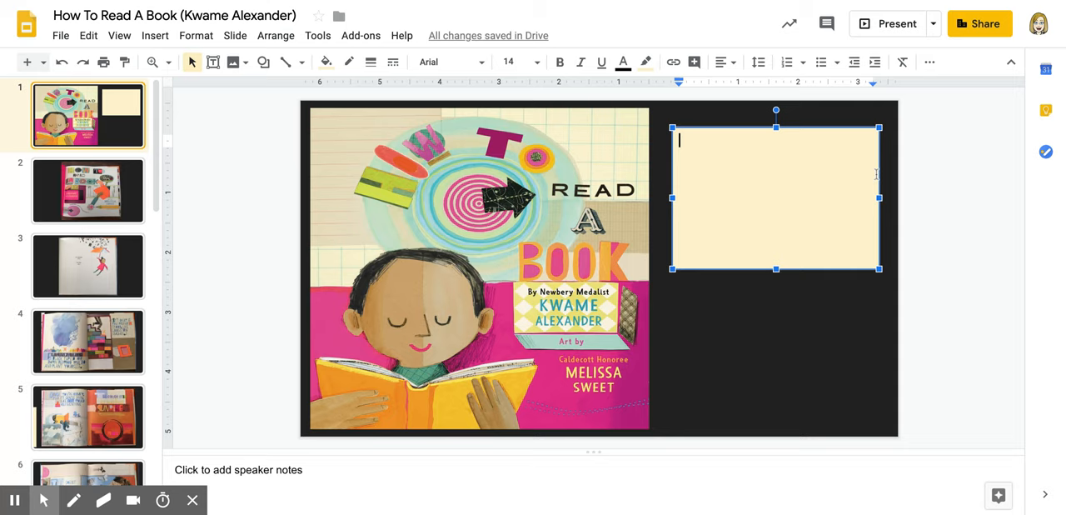
pyautogui.moveTo(959, 166)
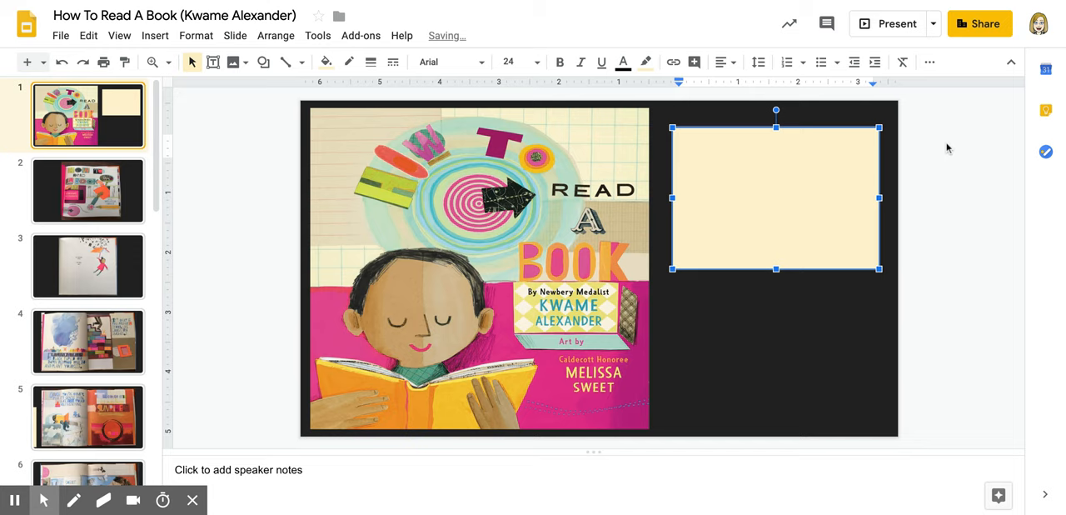
pyautogui.write('Bright Colors!')
pyautogui.write('Author?')
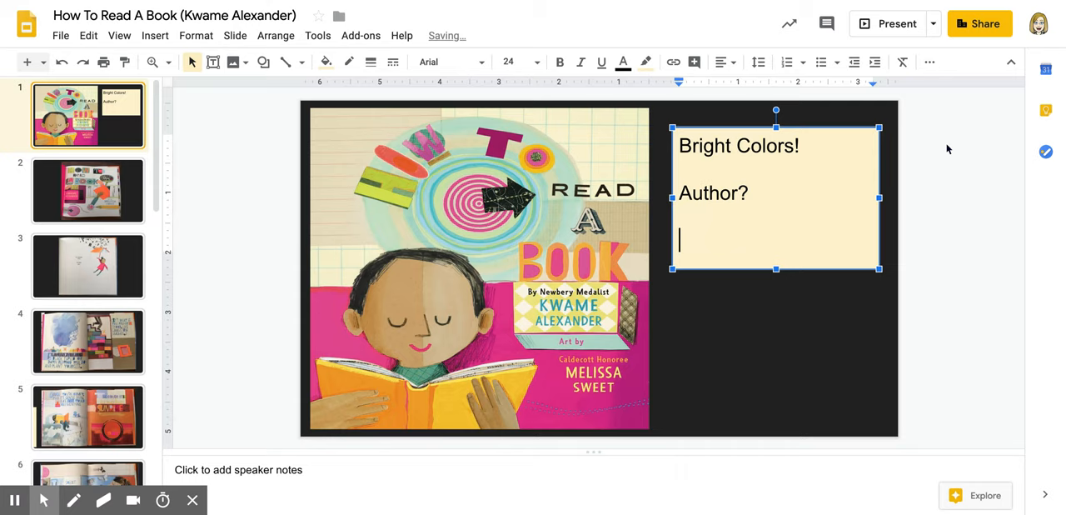
pyautogui.write('E')
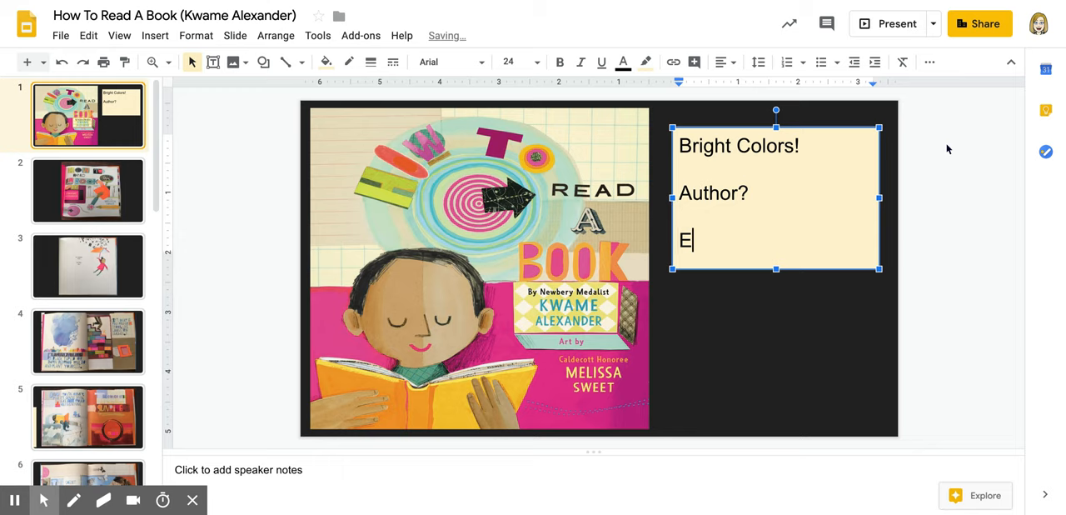
pyautogui.write('ncouraging people')
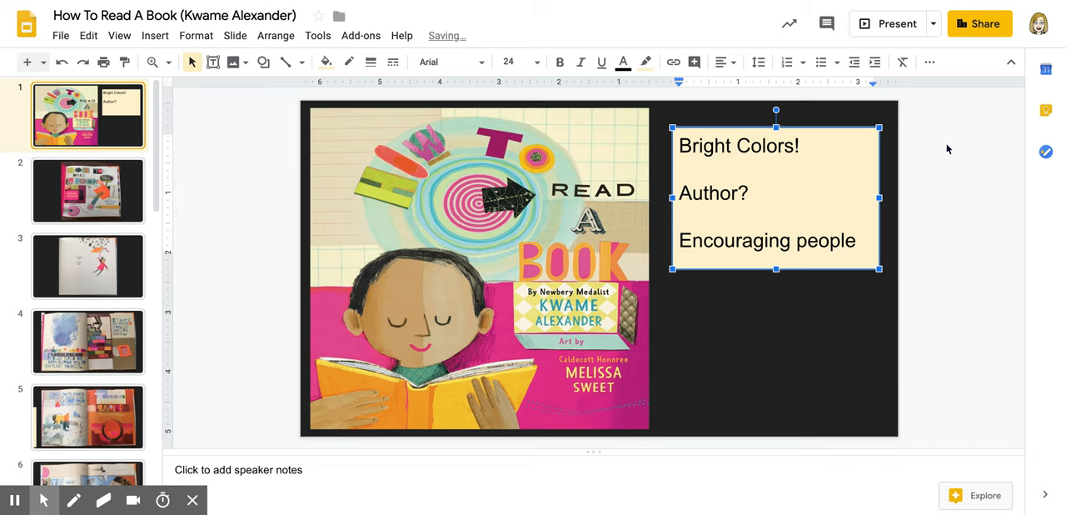
pyautogui.write('to read?')
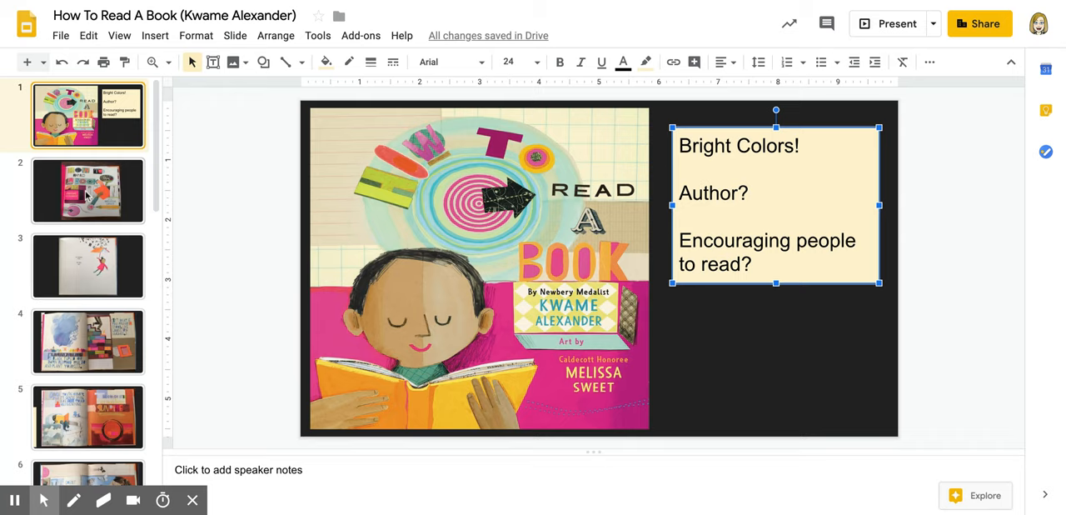
# - Go through slide 3 to slide 4, the tree spread, for the new note box
pyautogui.click(88, 265)
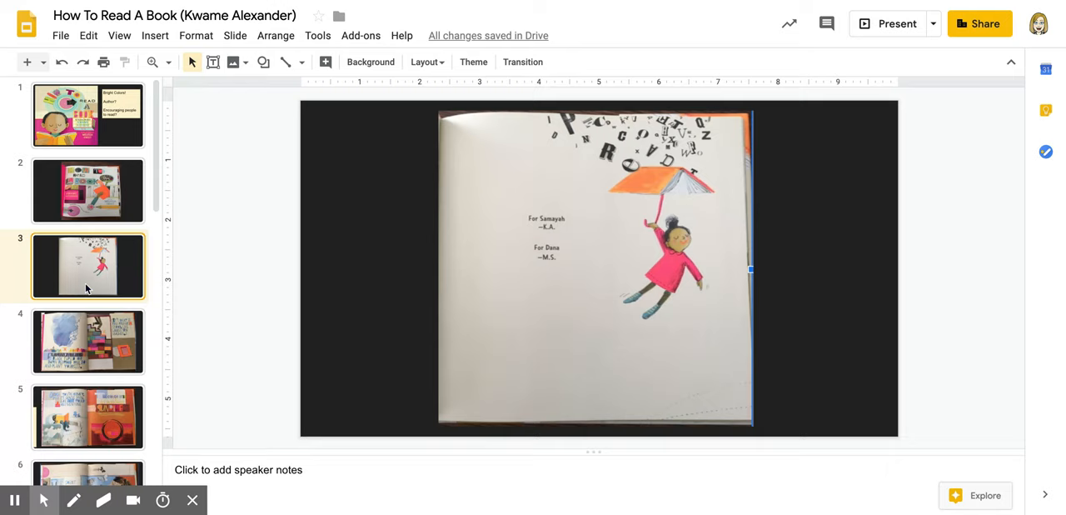
pyautogui.click(88, 341)
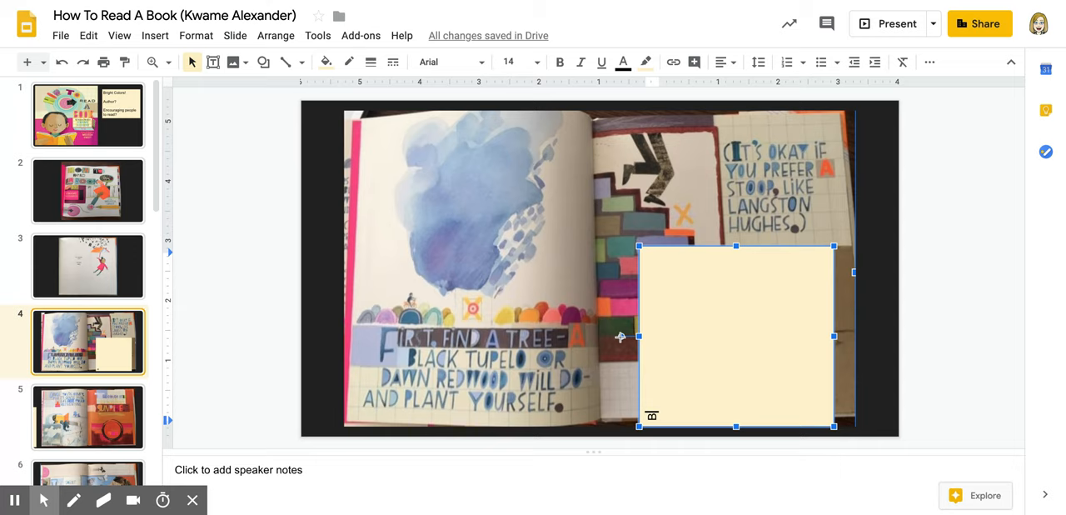
# - Type 'Black Tupelo and Dawn Redwood...trees?' and 'Plant yourself means find a comfortable spot.' in slide 4's note
pyautogui.write('Black Tupelo an')
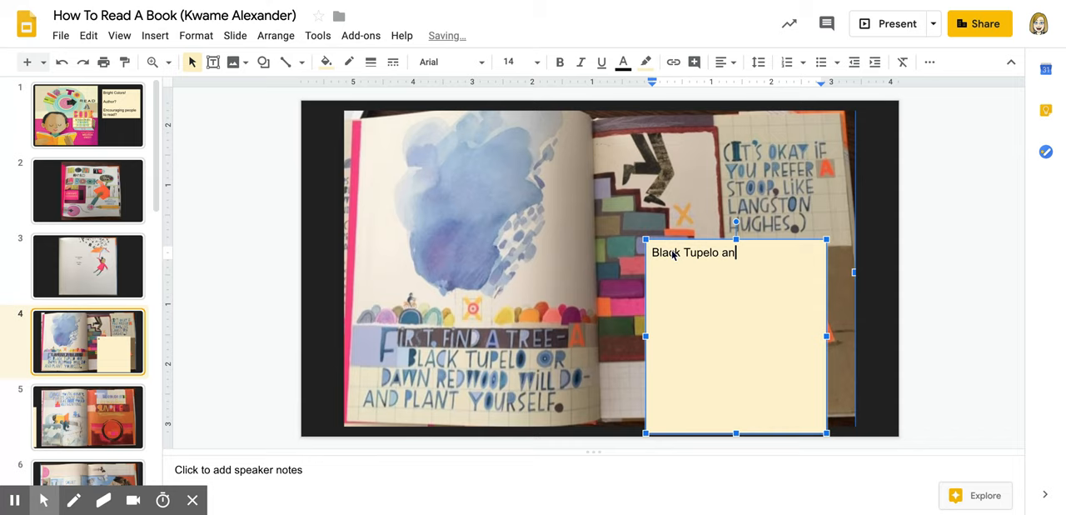
pyautogui.write('d Dawn Redwood...trees?')
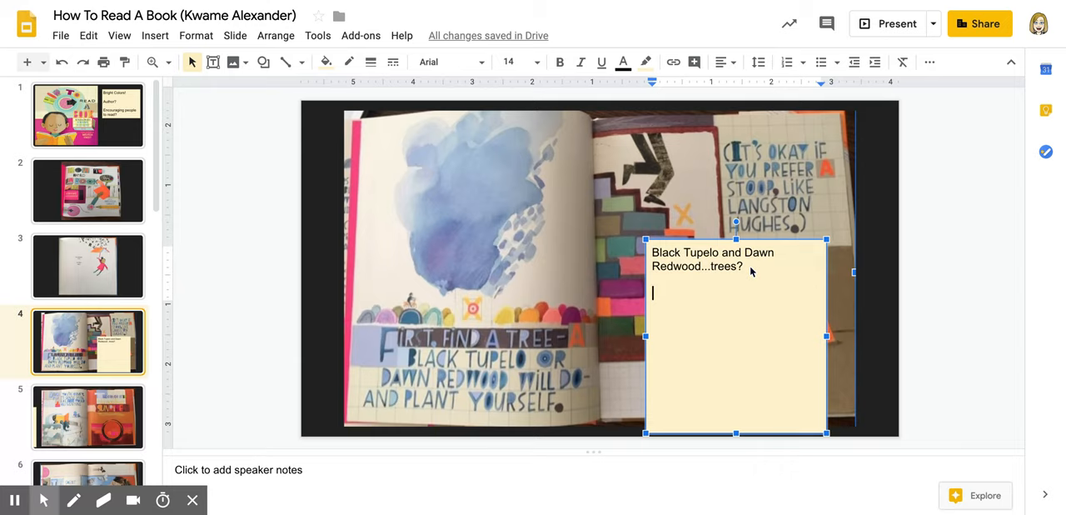
pyautogui.write('Plant yourself means find a comfort')
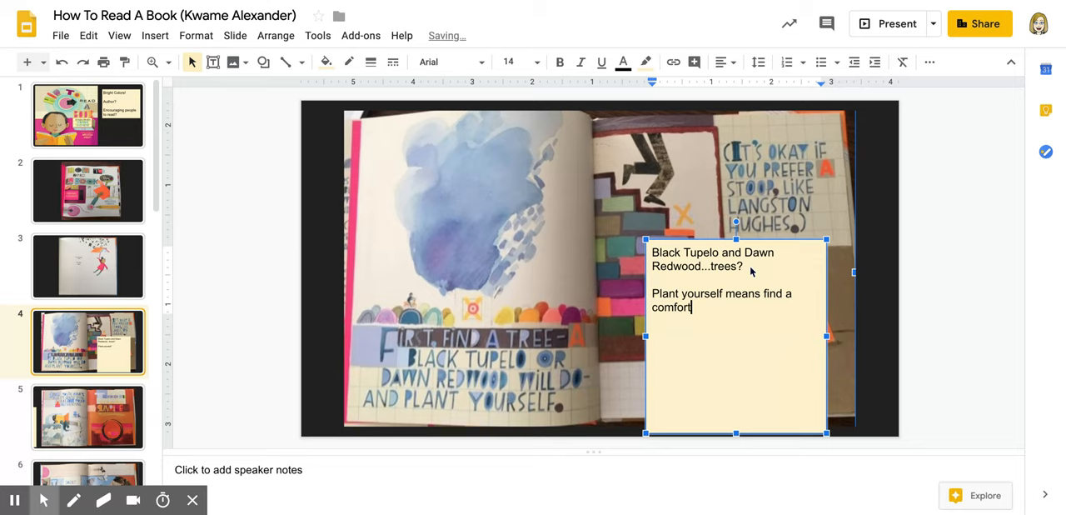
pyautogui.write('able spot.')
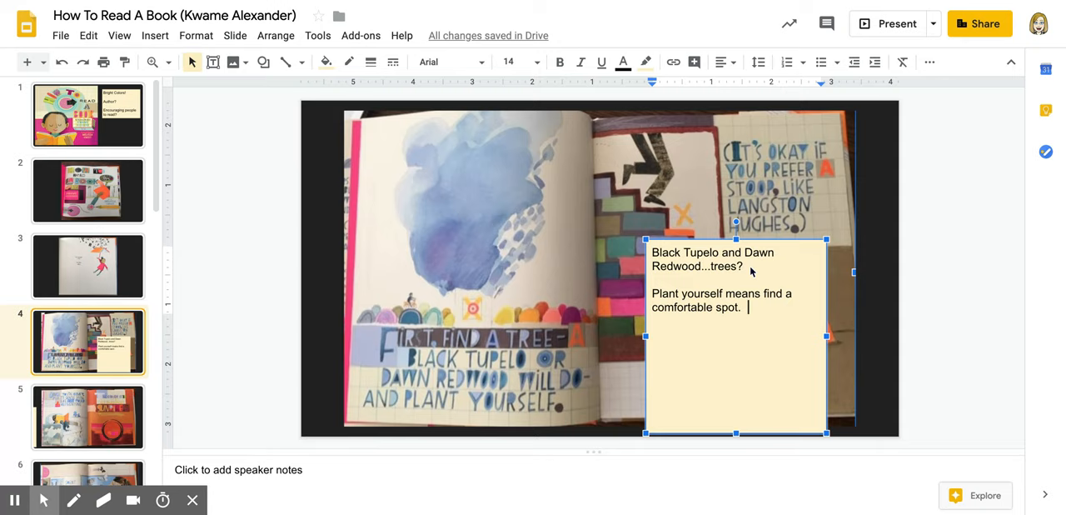
# - Add 'Langston Hughes? Poet' and 'Anywhere that I want to read is great as long as I am comfortable.'
pyautogui.write('Lang')
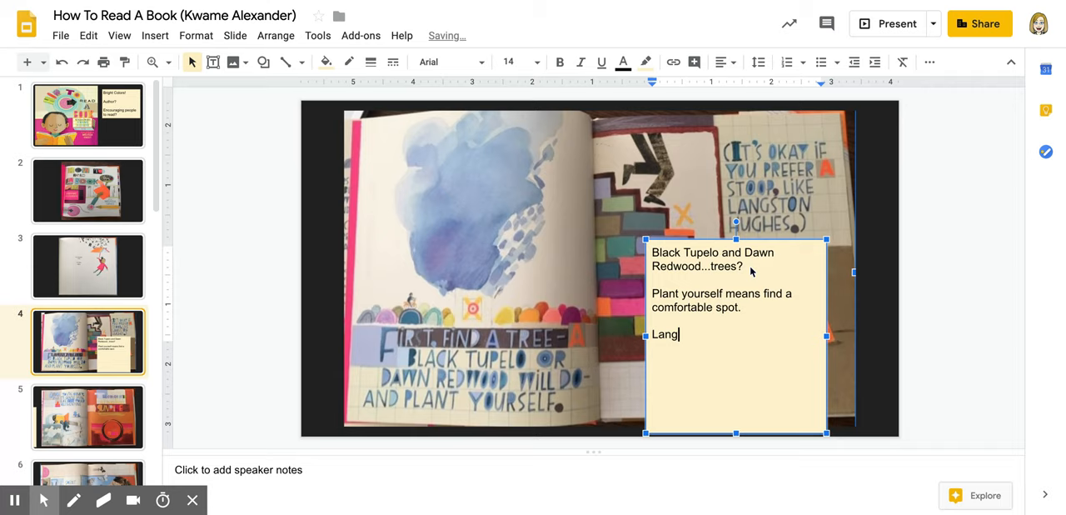
pyautogui.write('ston Hughes?')
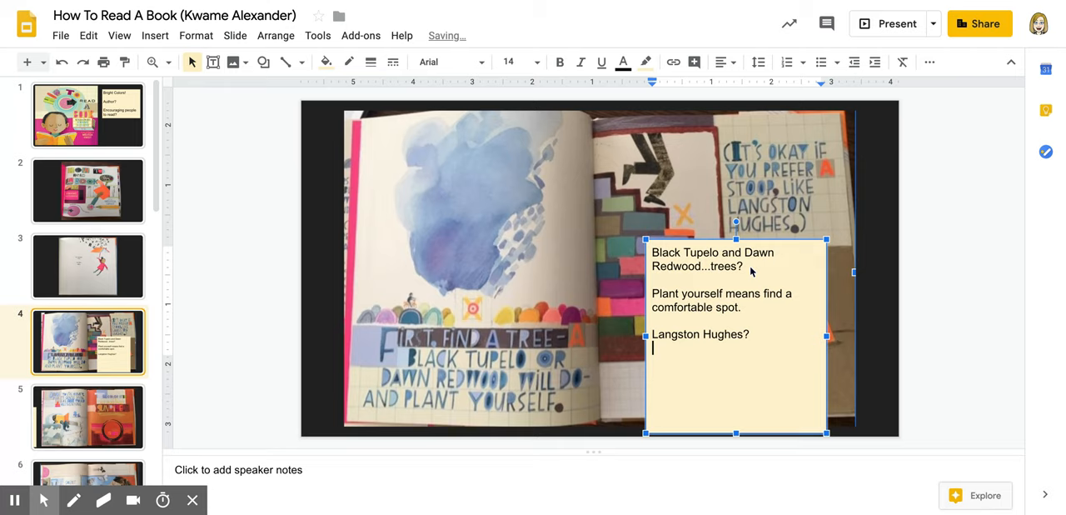
pyautogui.write('Poet')
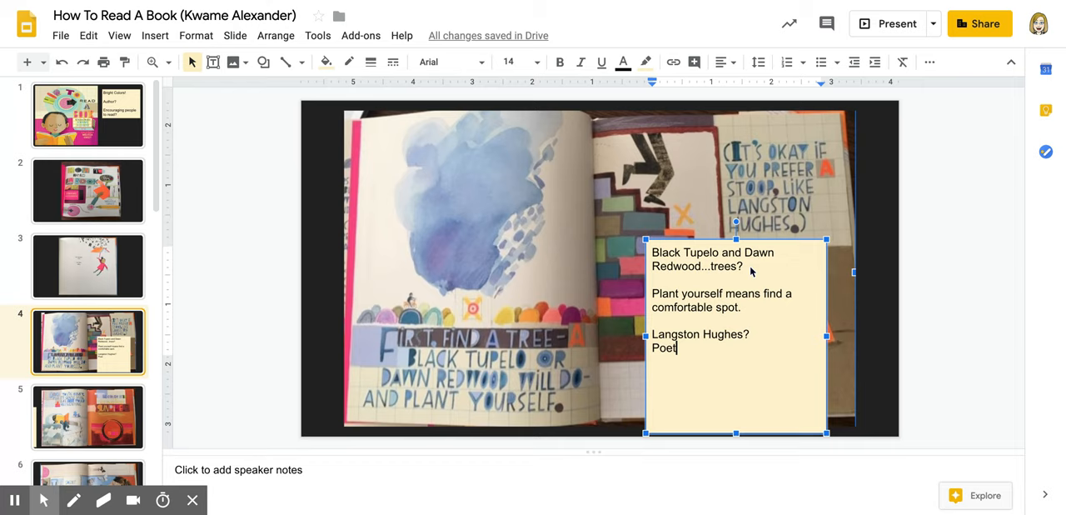
pyautogui.write('ANywhere that I want to read')
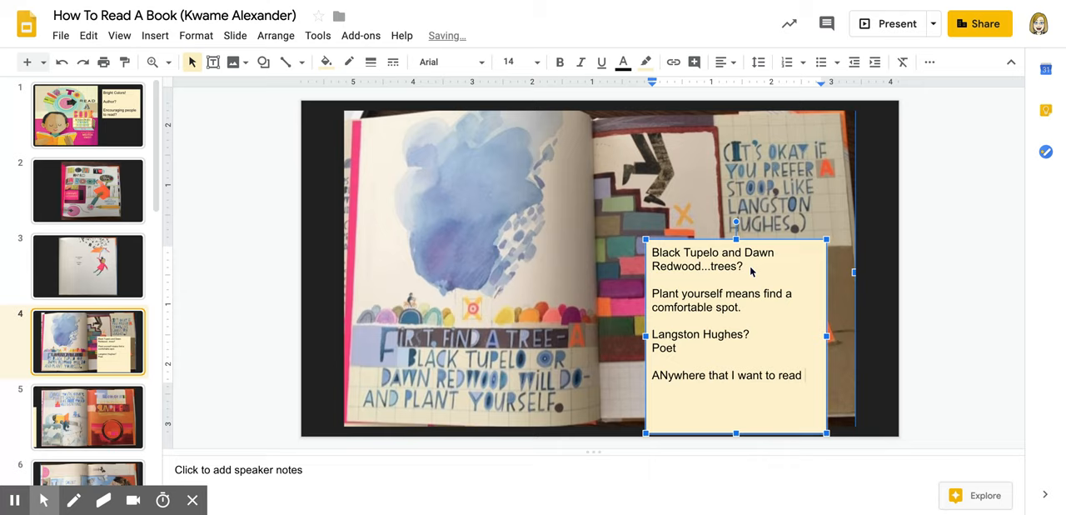
pyautogui.write('is great as long as')
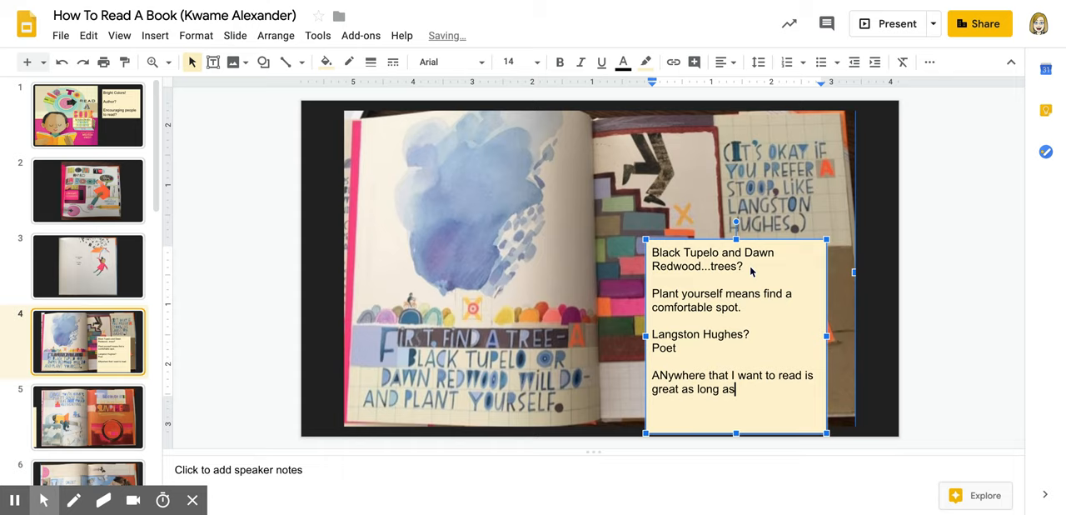
pyautogui.write('I am comfort')
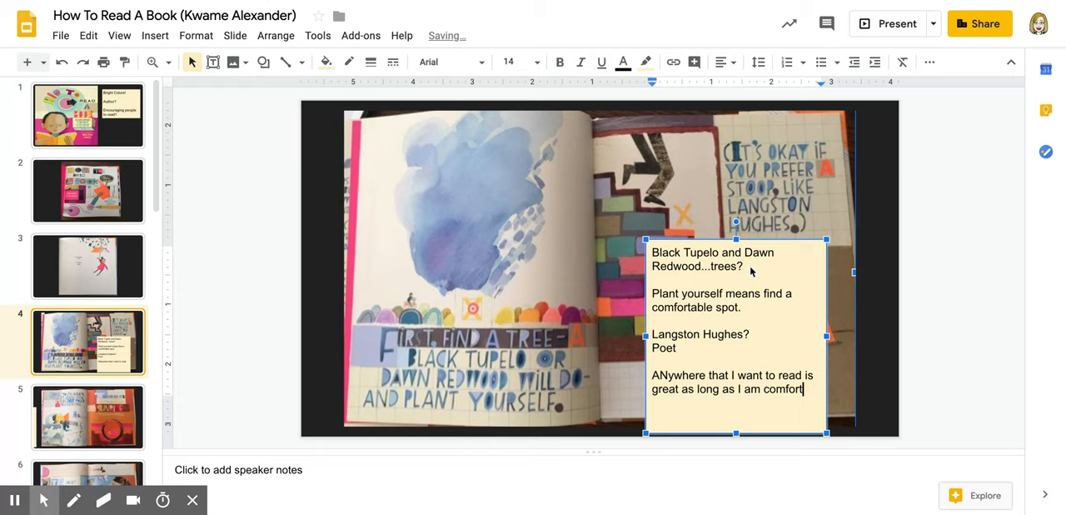
pyautogui.write('able.')
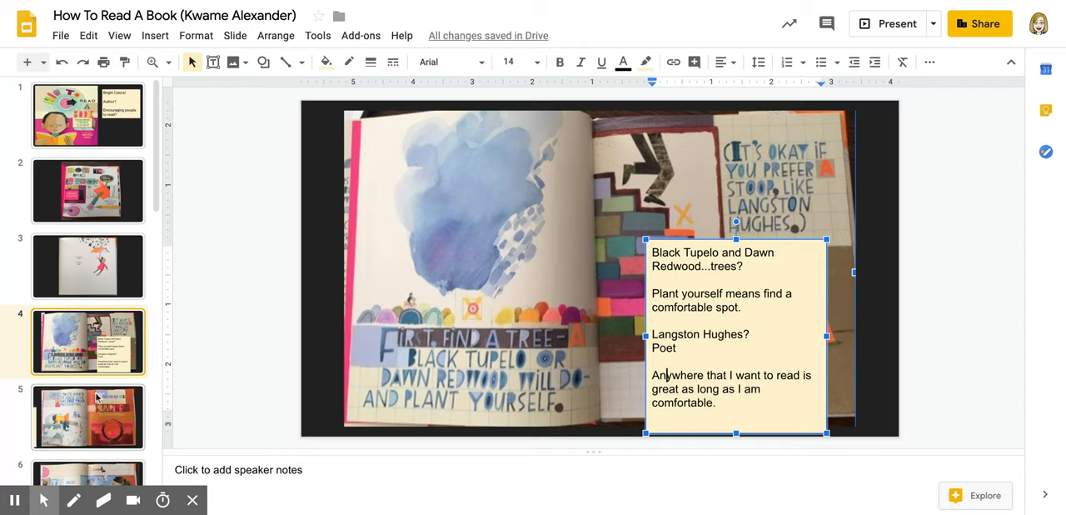
# - Open slide 5, the clementine and sunrise spread, to hold a cream note box
pyautogui.click(87, 417)
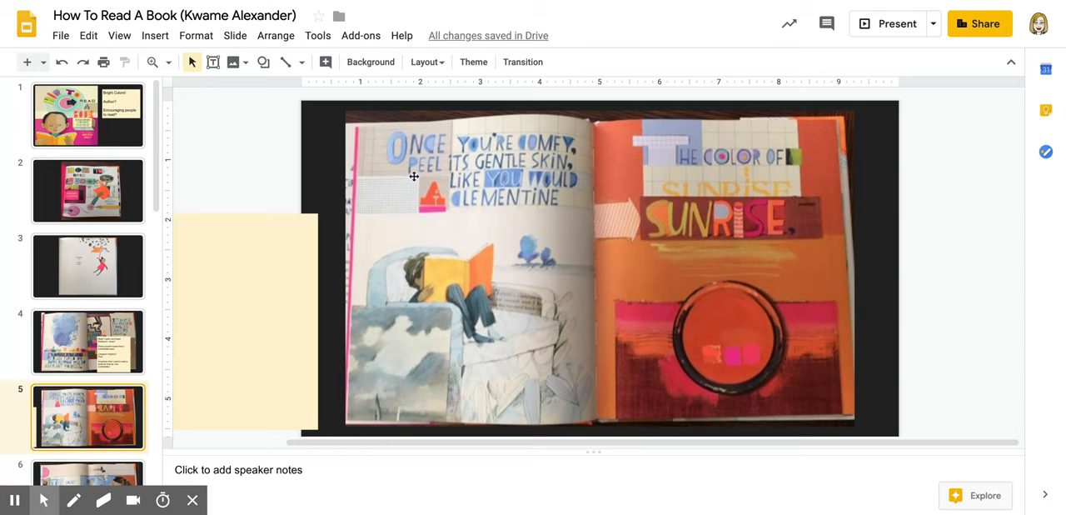
pyautogui.moveTo(276, 128)
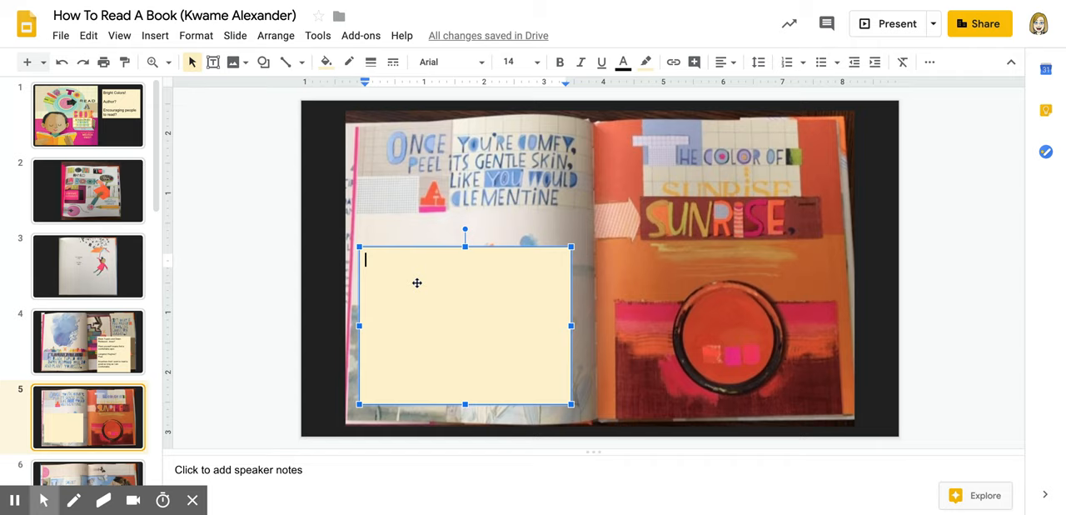
# - Type the question 'Why the words, "Peel its gentle skin"?' in slide 5's cream note
pyautogui.write('Why the words, "')
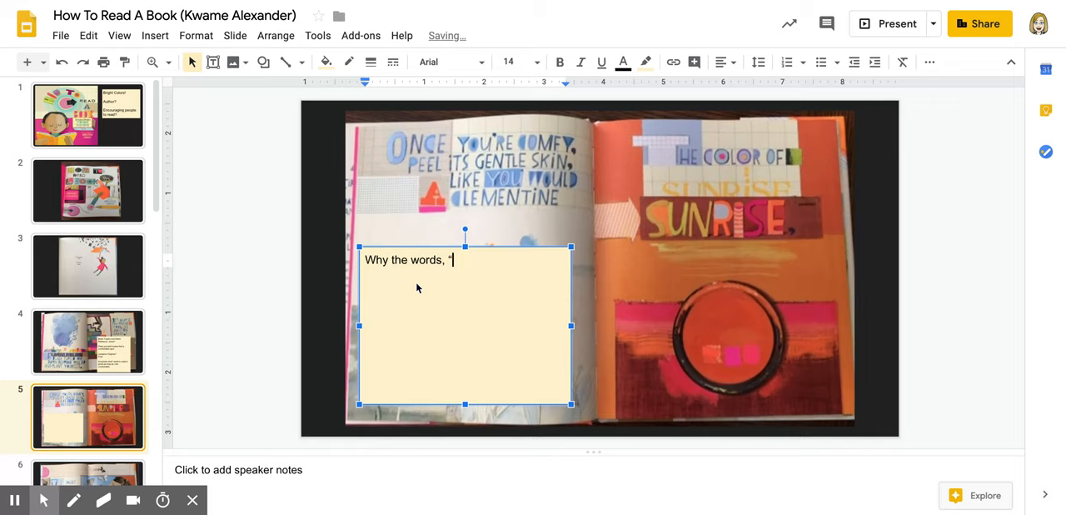
pyautogui.write('Peel its gentle')
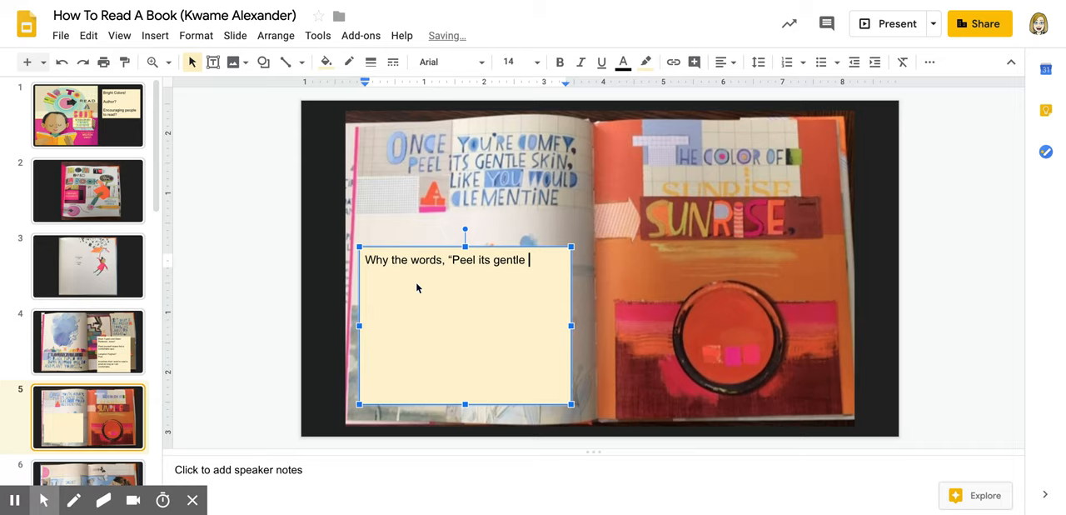
pyautogui.write('skin"?')
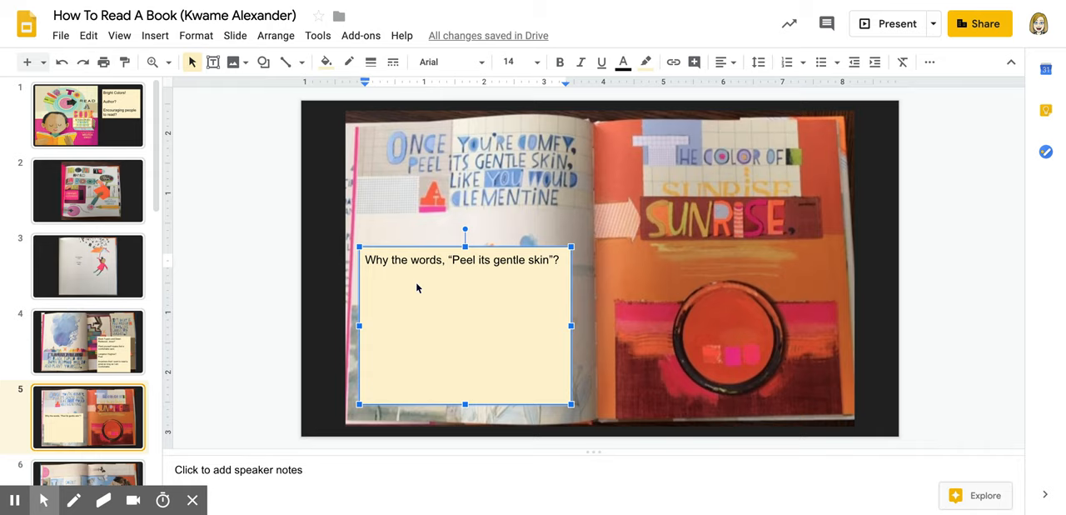
pyautogui.click(366, 288)
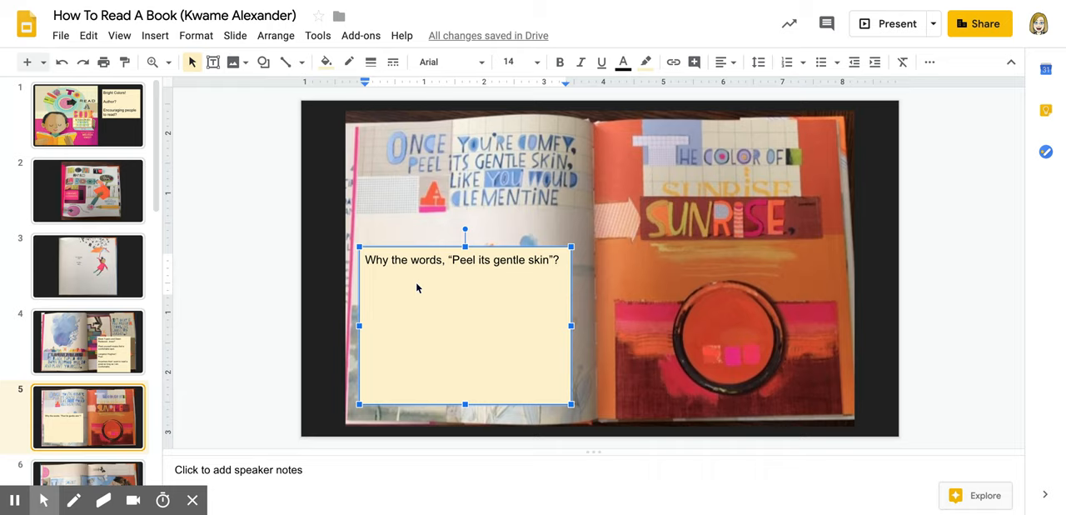
# - Add the line 'Comparing reading to a happy experience.' under slide 5's question
pyautogui.click(366, 287)
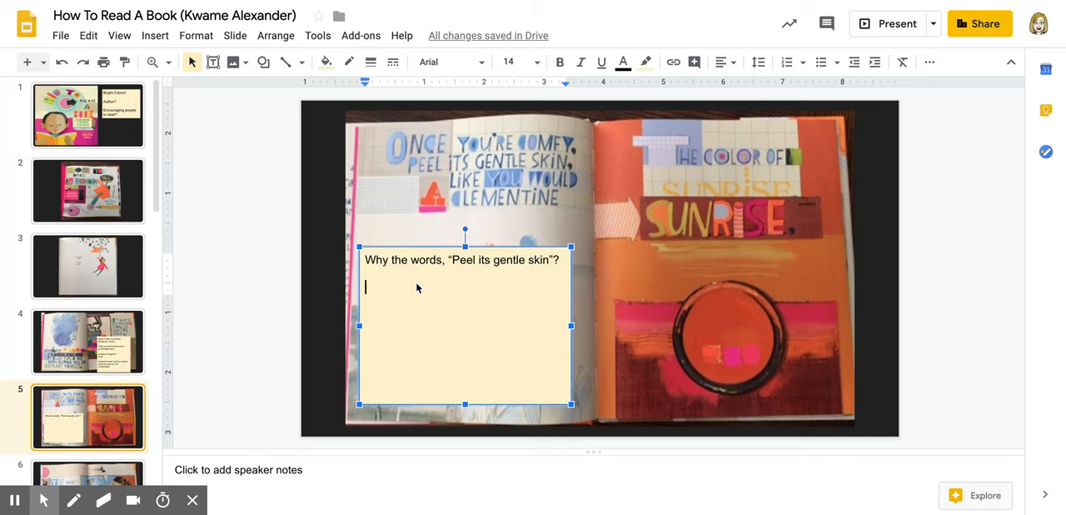
pyautogui.write('Comparing')
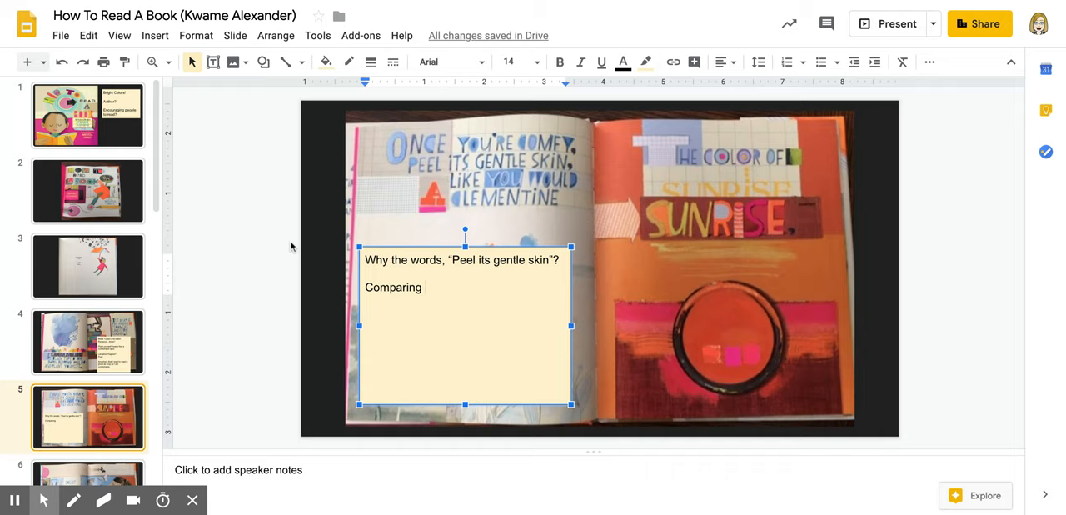
pyautogui.write('reading to a')
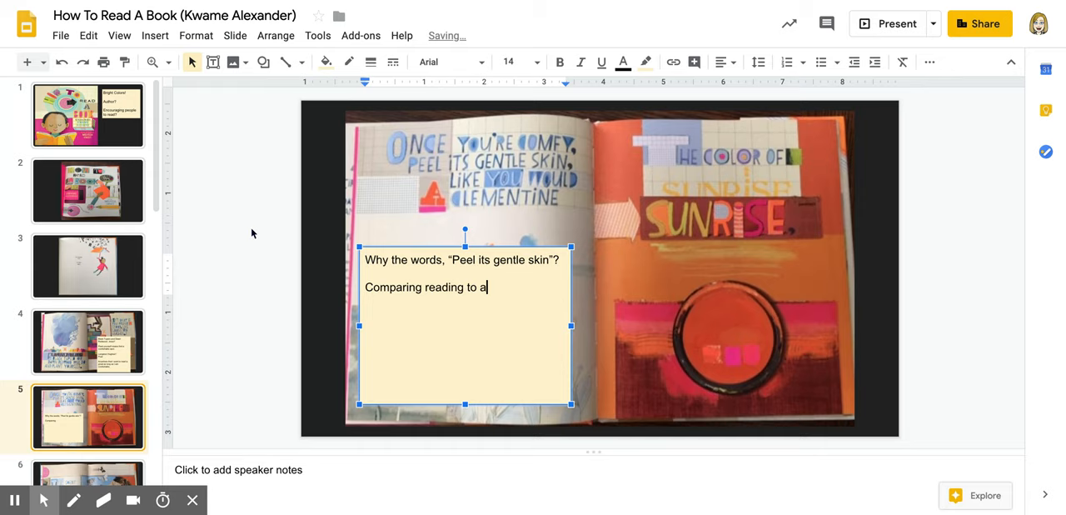
pyautogui.write('happy experience.')
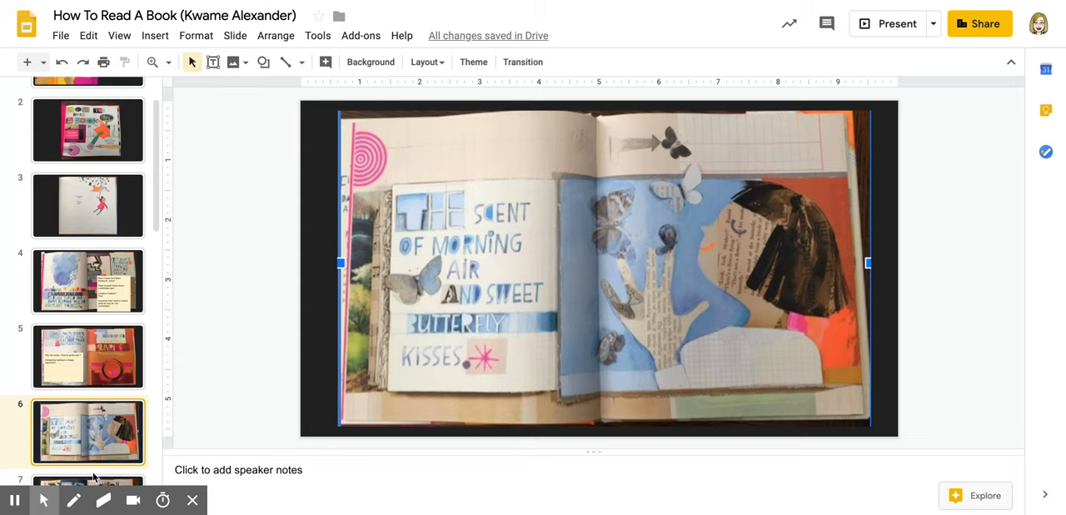
pyautogui.moveTo(223, 278)
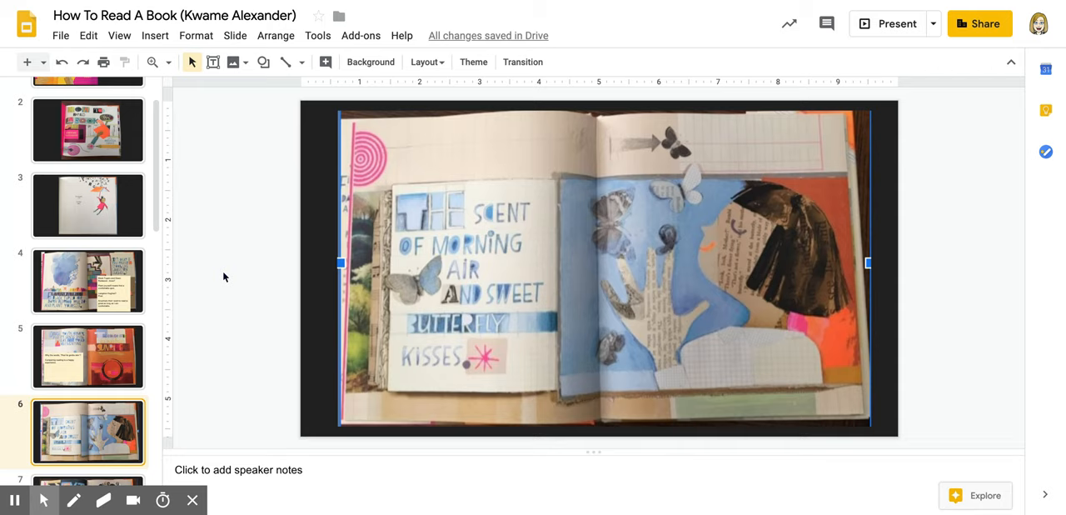